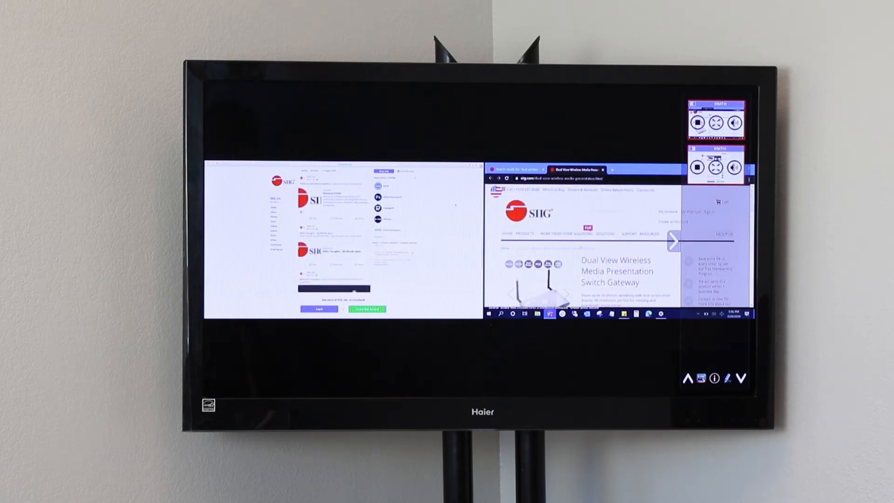
Show the SIIG product webpage full-screen on the TV instead of the split view.
{"action": "left_click", "coordinate": [605, 233]}
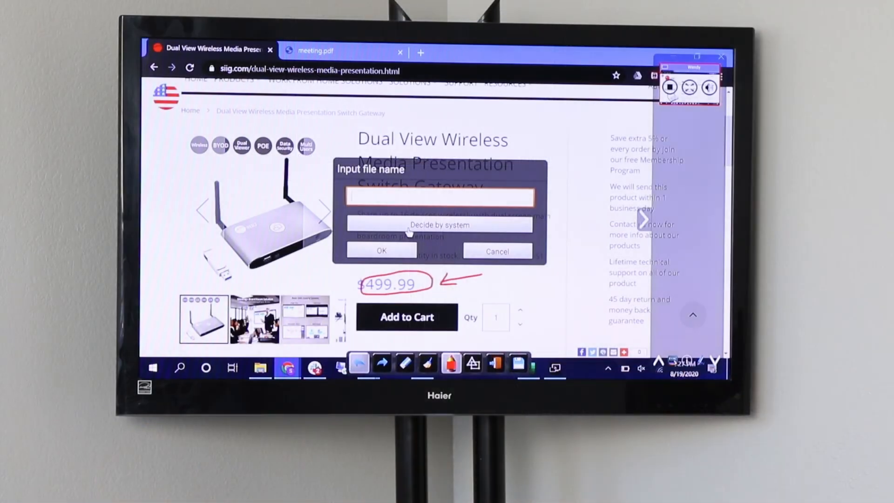
Name the annotated image 'wireless presentation' and confirm the save.
{"action": "type", "text": "wireless"}
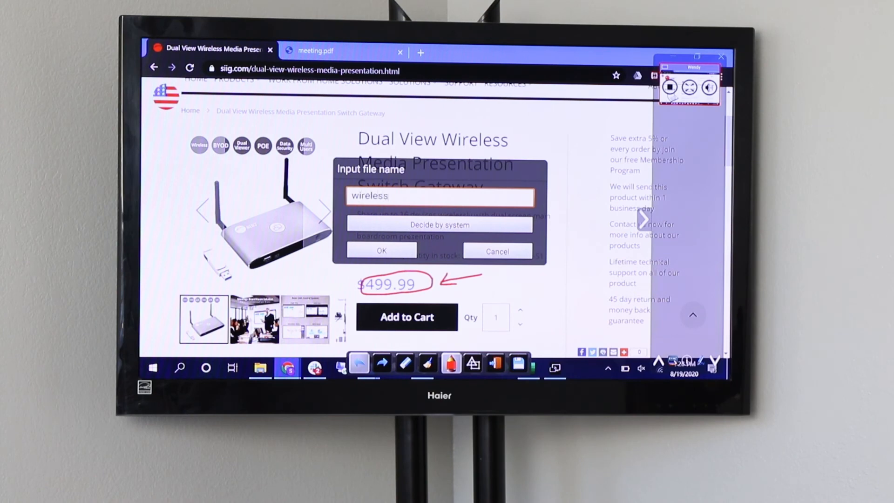
{"action": "type", "text": "presentatio"}
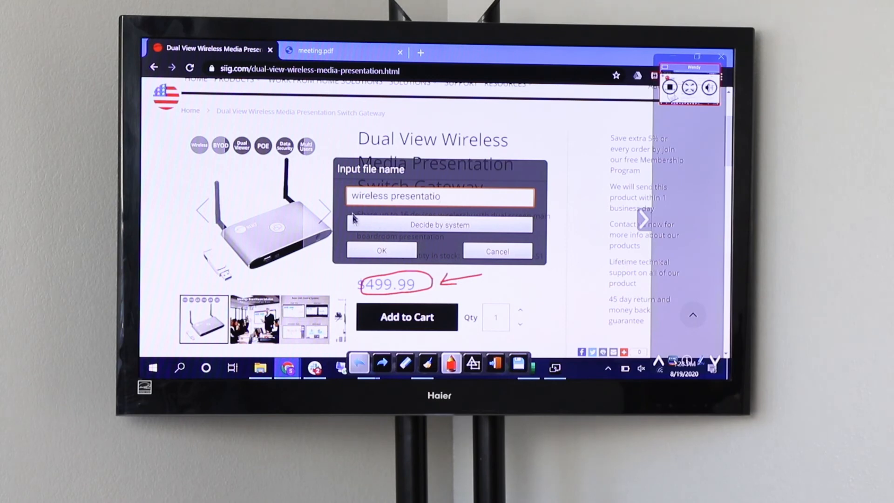
{"action": "left_click", "coordinate": [381, 250]}
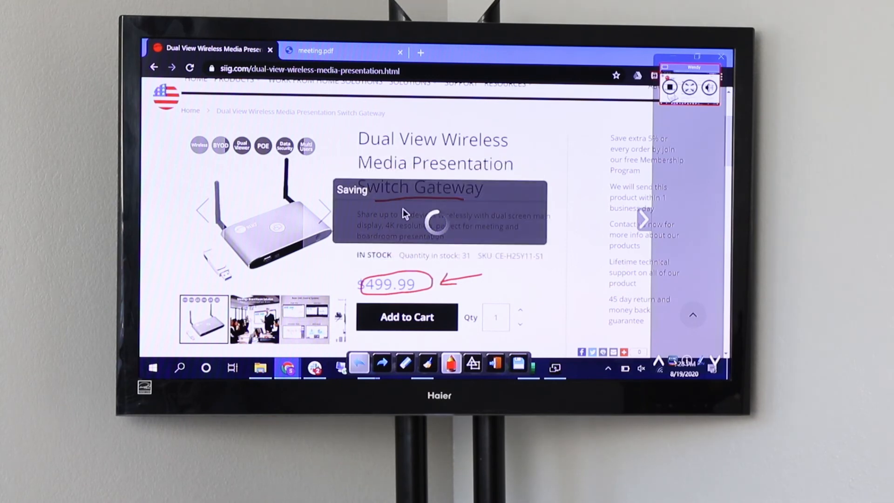